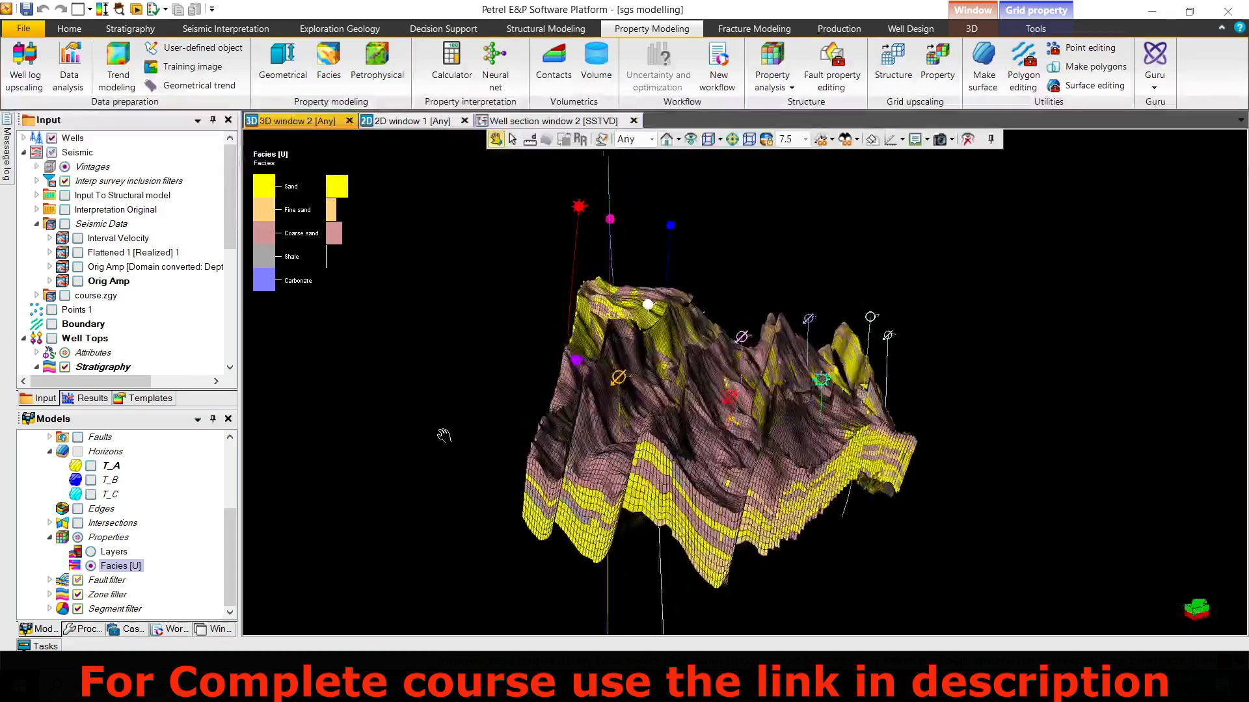
# - Display Porosity [U] on the 3D grid in place of facies
pyautogui.click(123, 579)
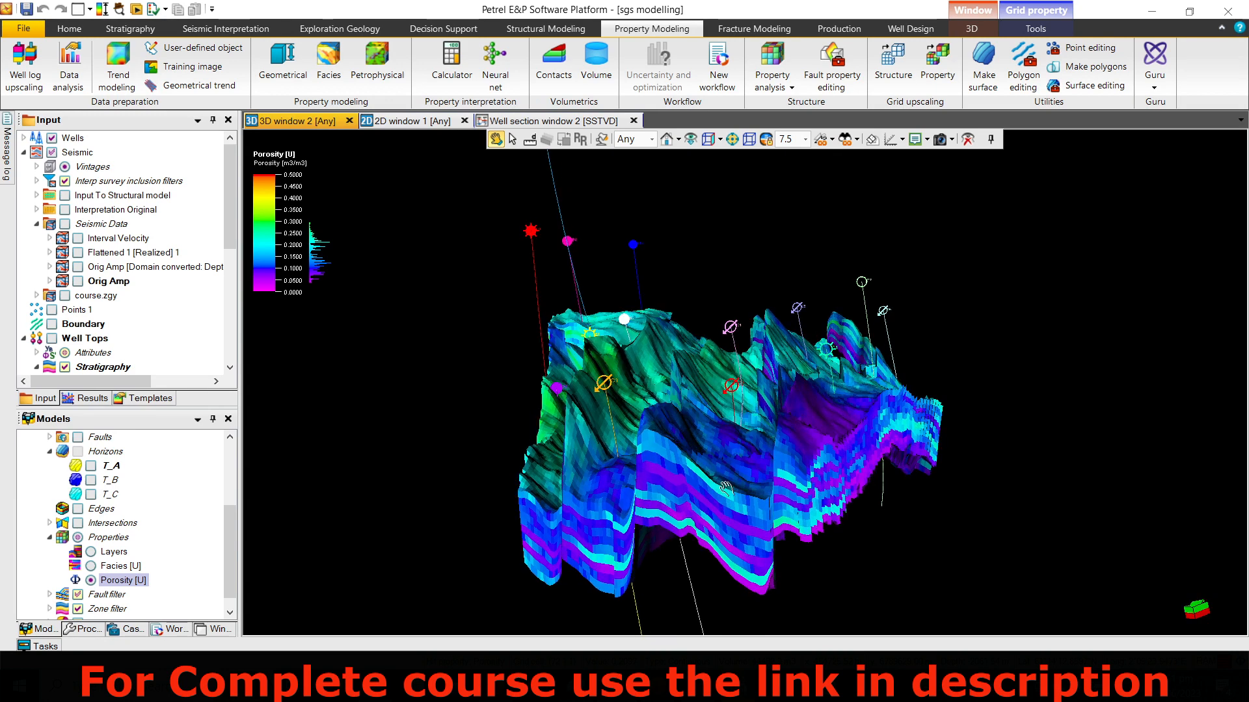
pyautogui.scroll(-3)
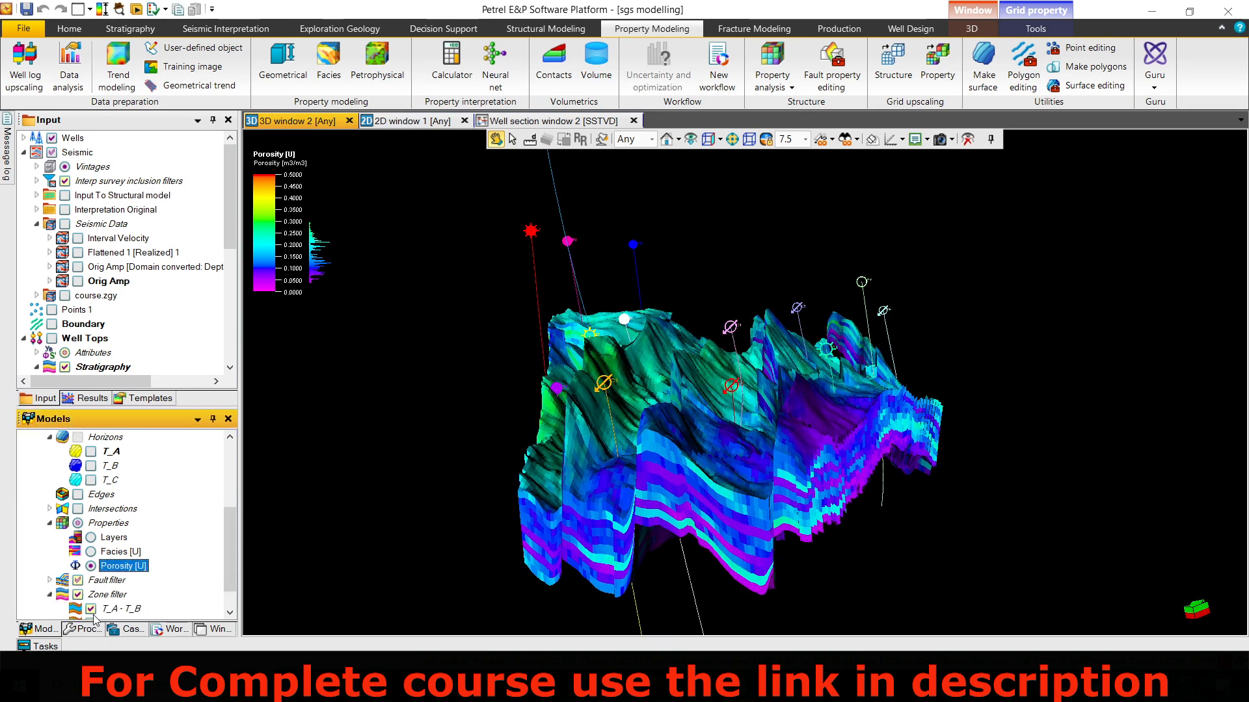
pyautogui.scroll(-3)
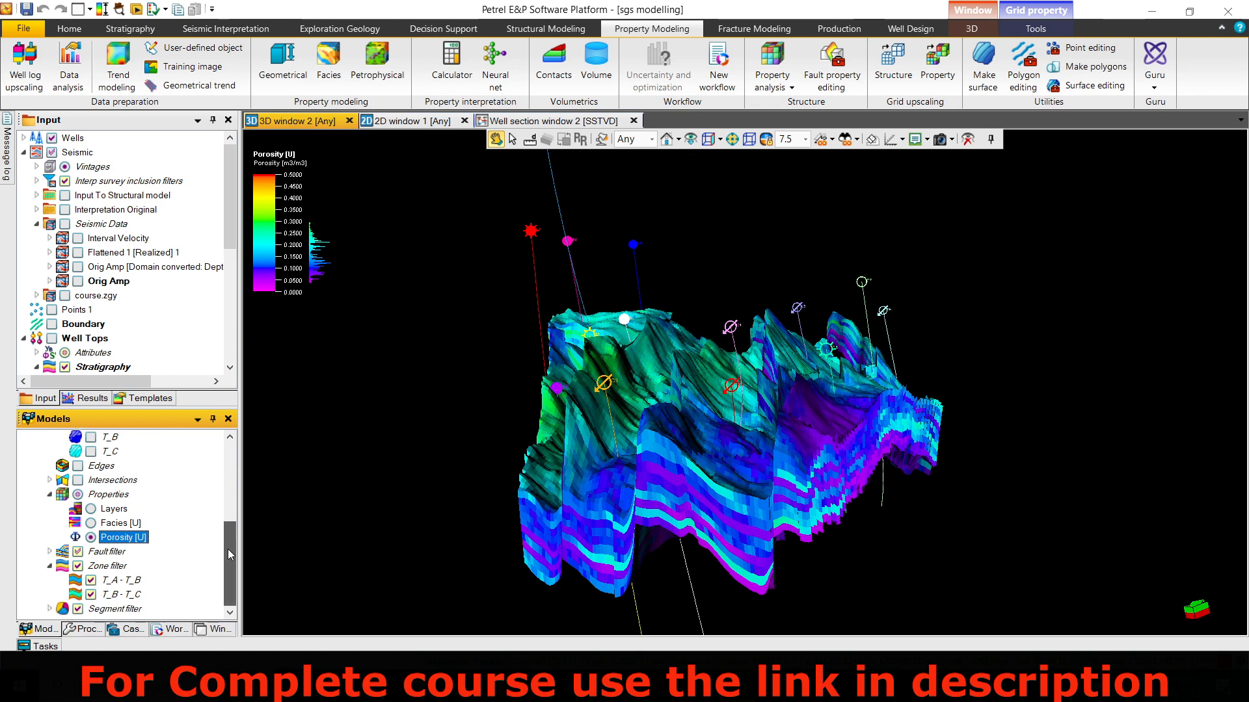
pyautogui.moveTo(382, 552)
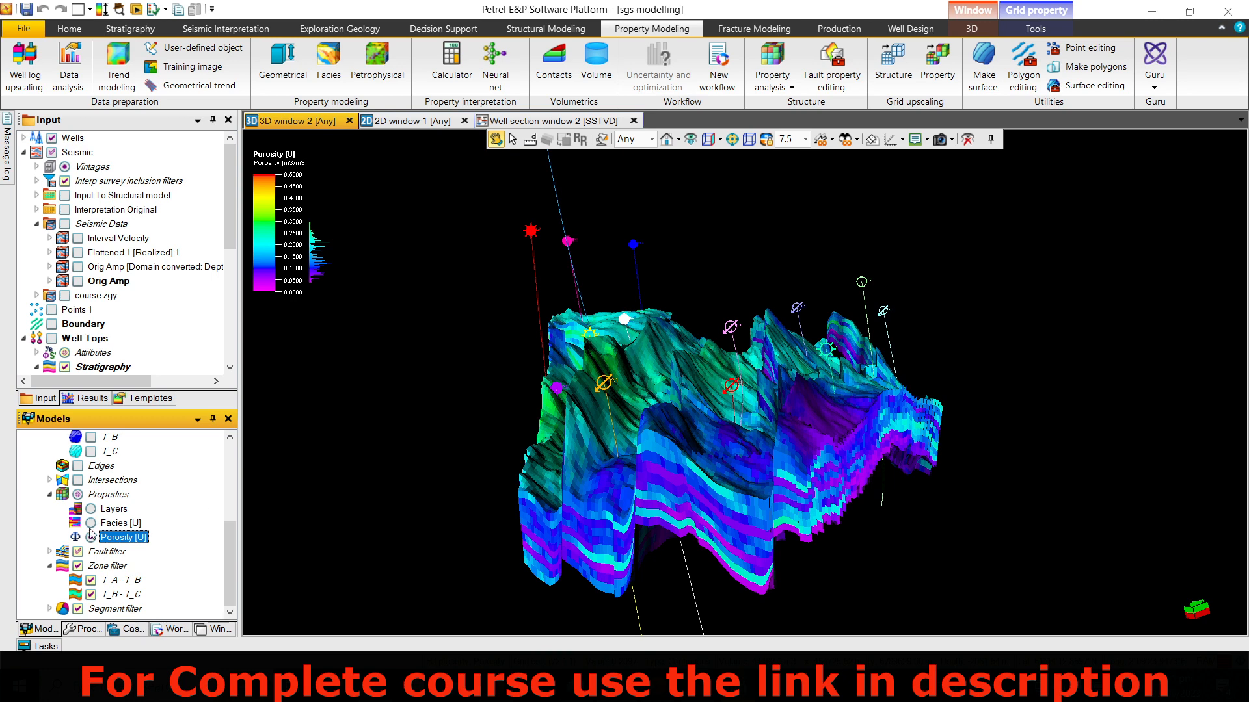
# - Apply a Porosity [U] value filter from 0.265 to 0.295178 in property settings
pyautogui.rightClick(123, 537)
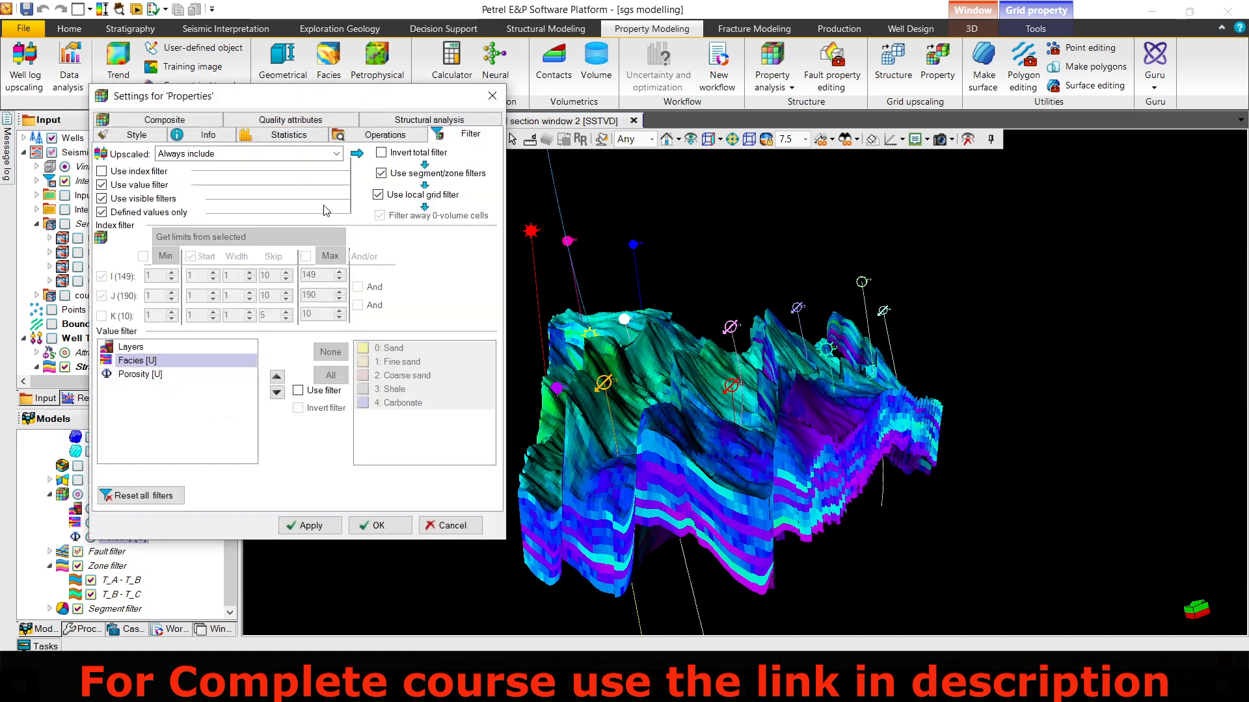
pyautogui.click(139, 374)
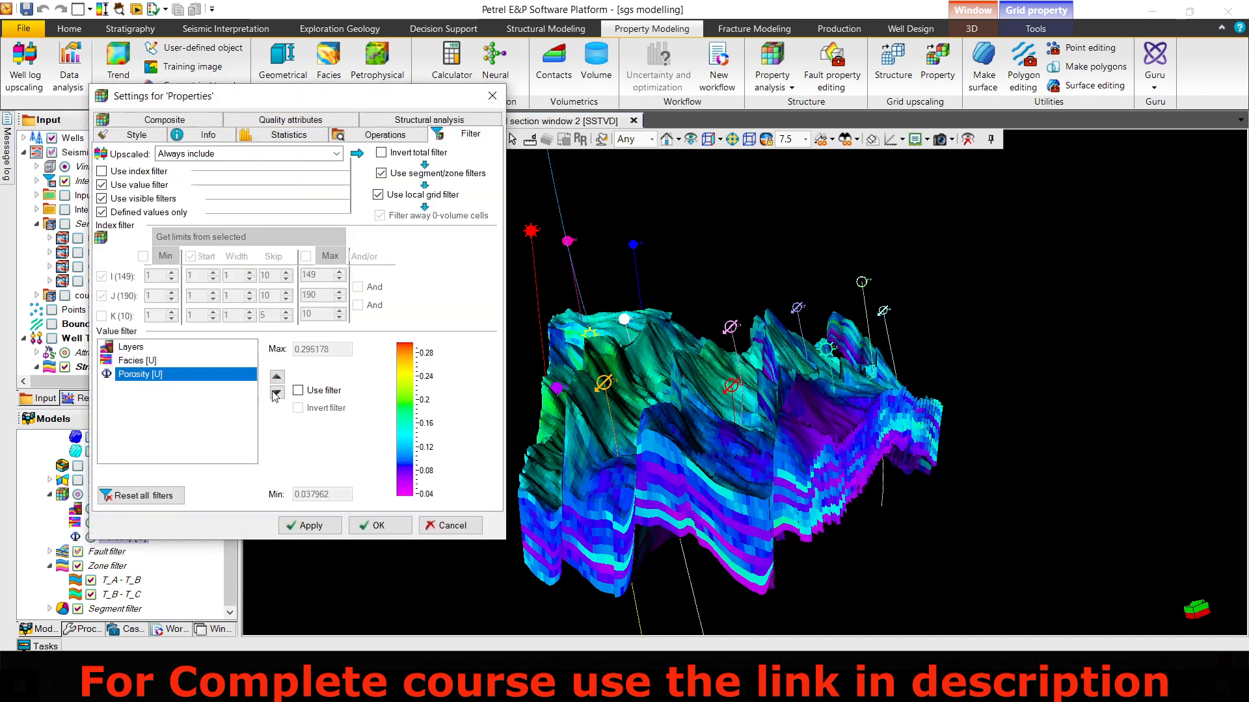
pyautogui.click(297, 389)
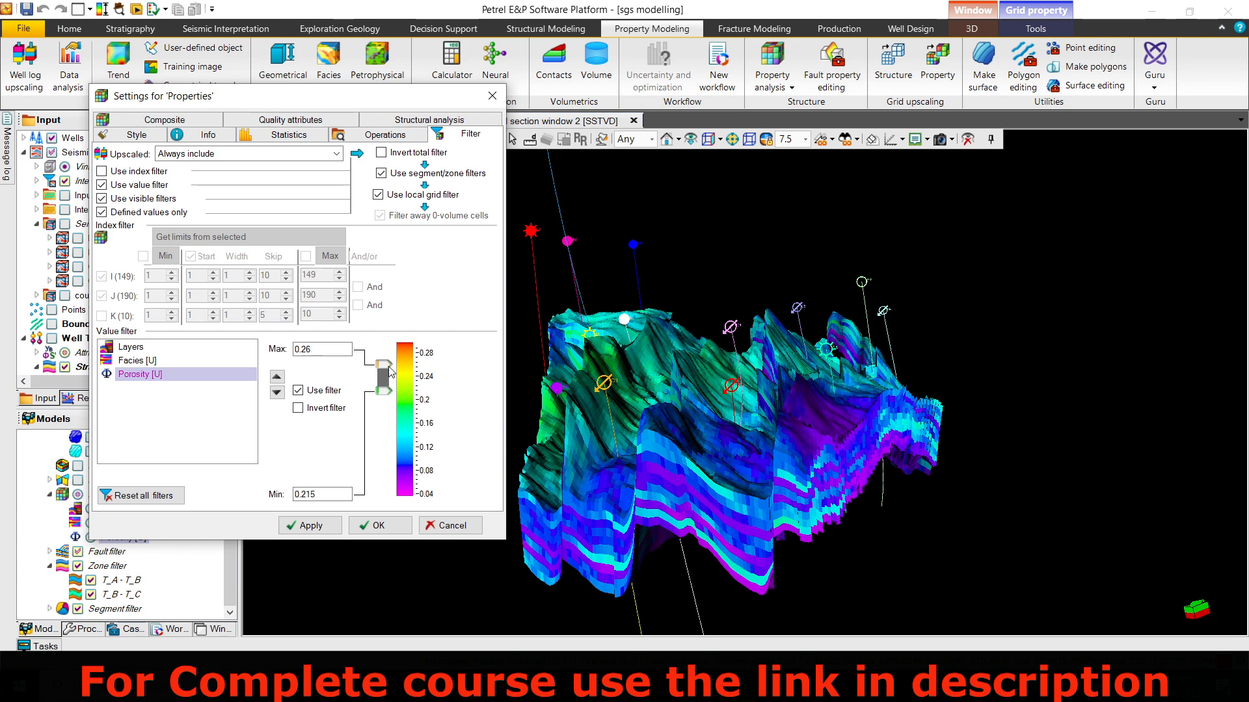
pyautogui.moveTo(309, 525)
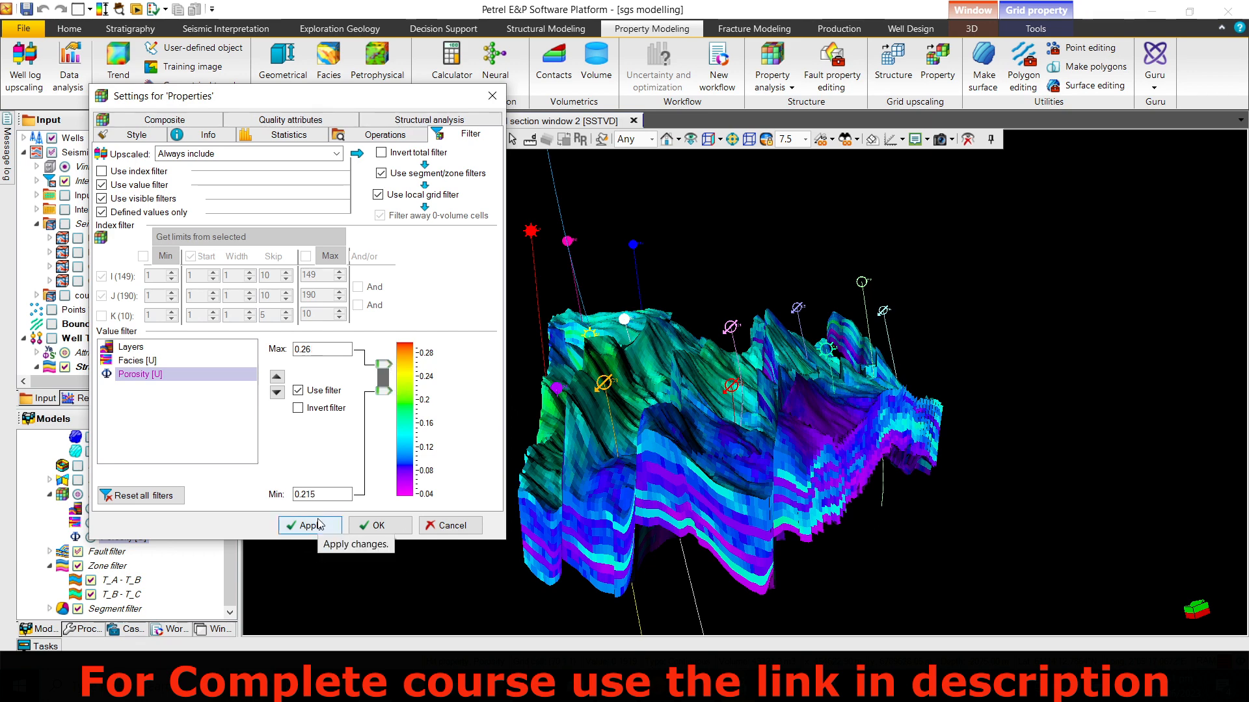
pyautogui.click(310, 524)
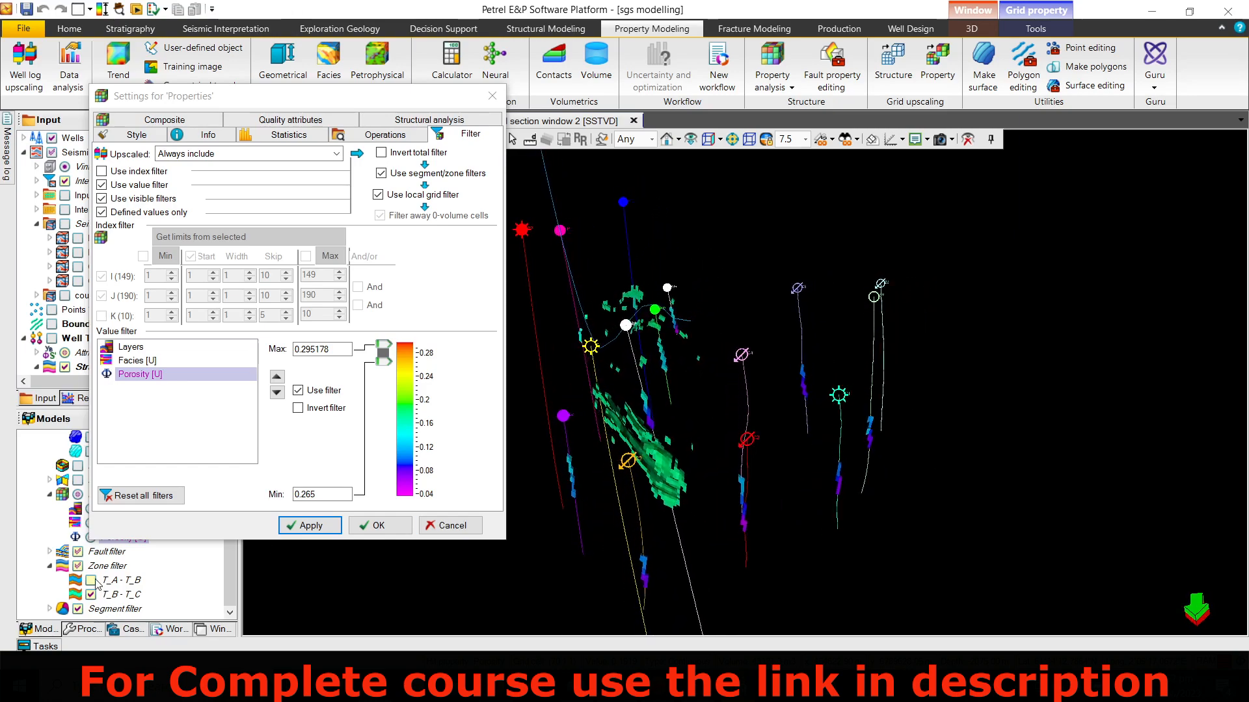
# - Add Porosity [U] and Facies [U] tracks to the well section, then return to the 3D grid
pyautogui.click(376, 525)
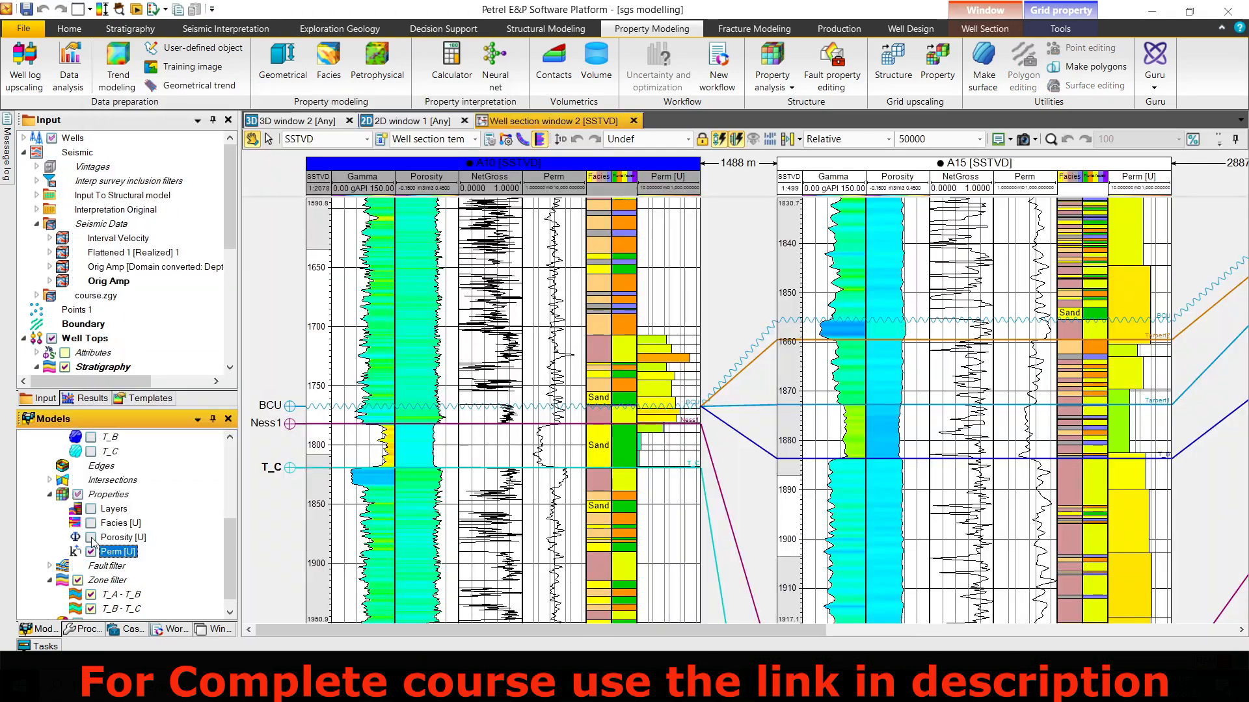
pyautogui.click(91, 537)
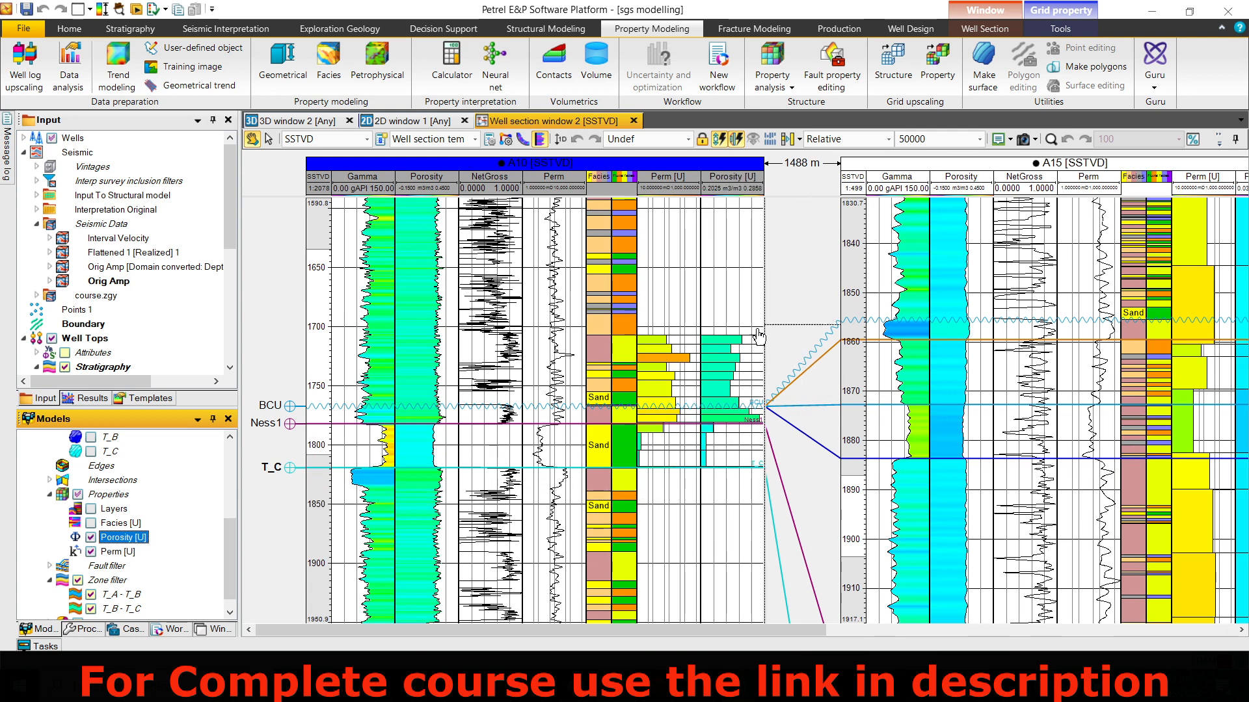
pyautogui.moveTo(719, 472)
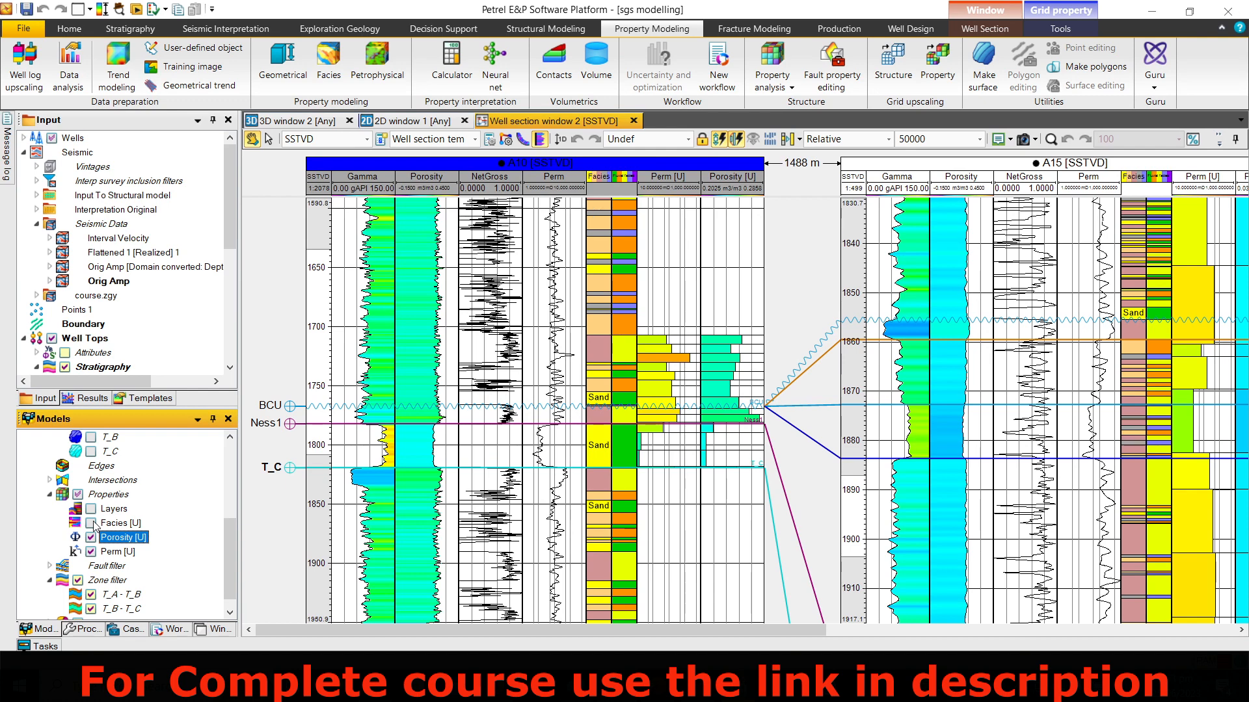
pyautogui.click(119, 522)
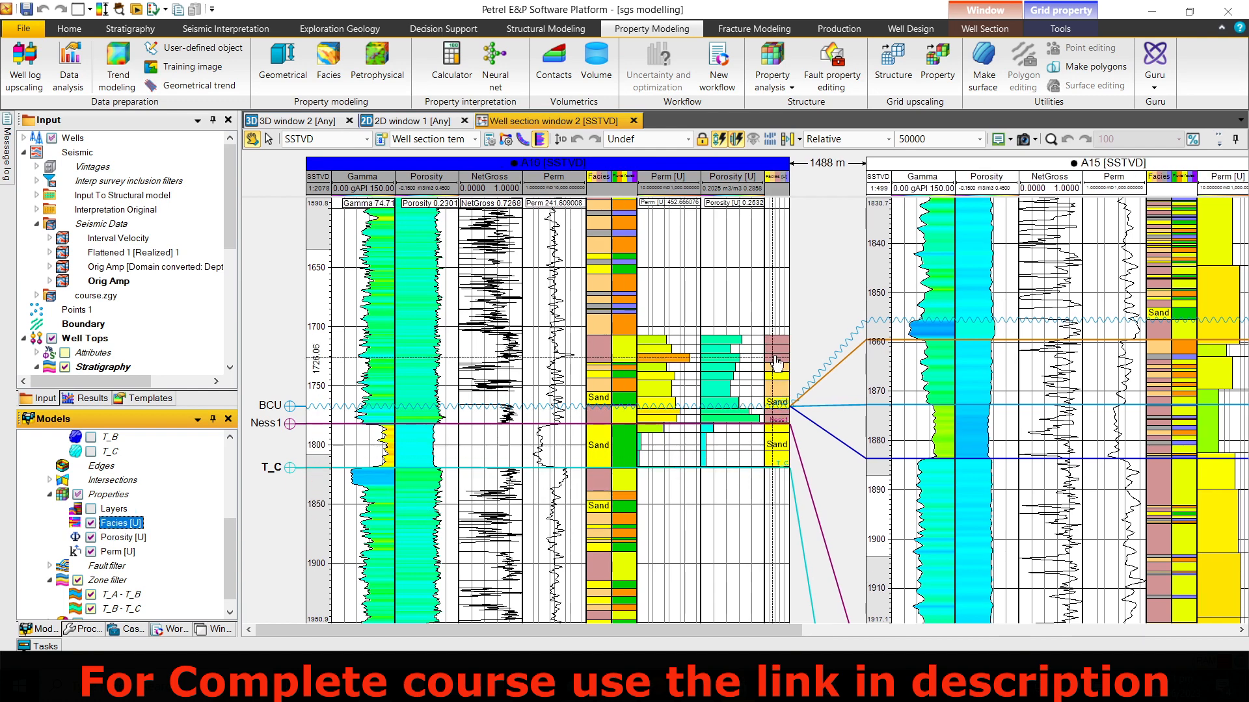
pyautogui.moveTo(776, 414)
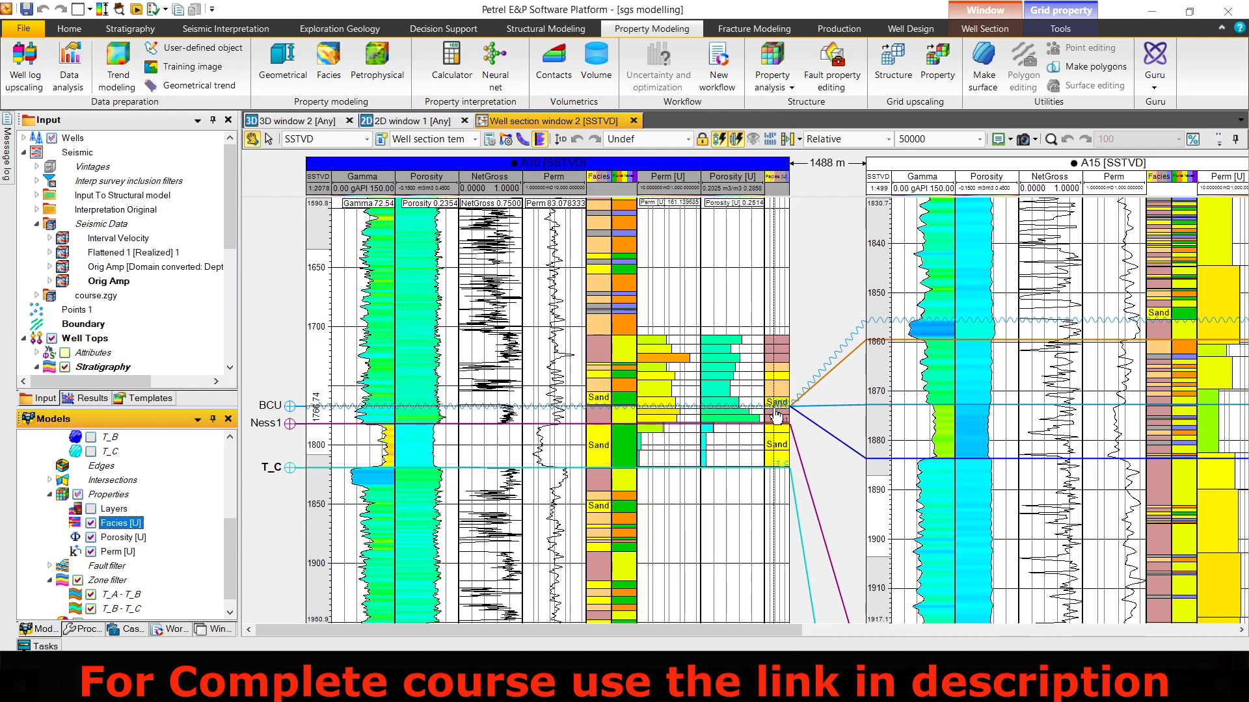
pyautogui.click(294, 121)
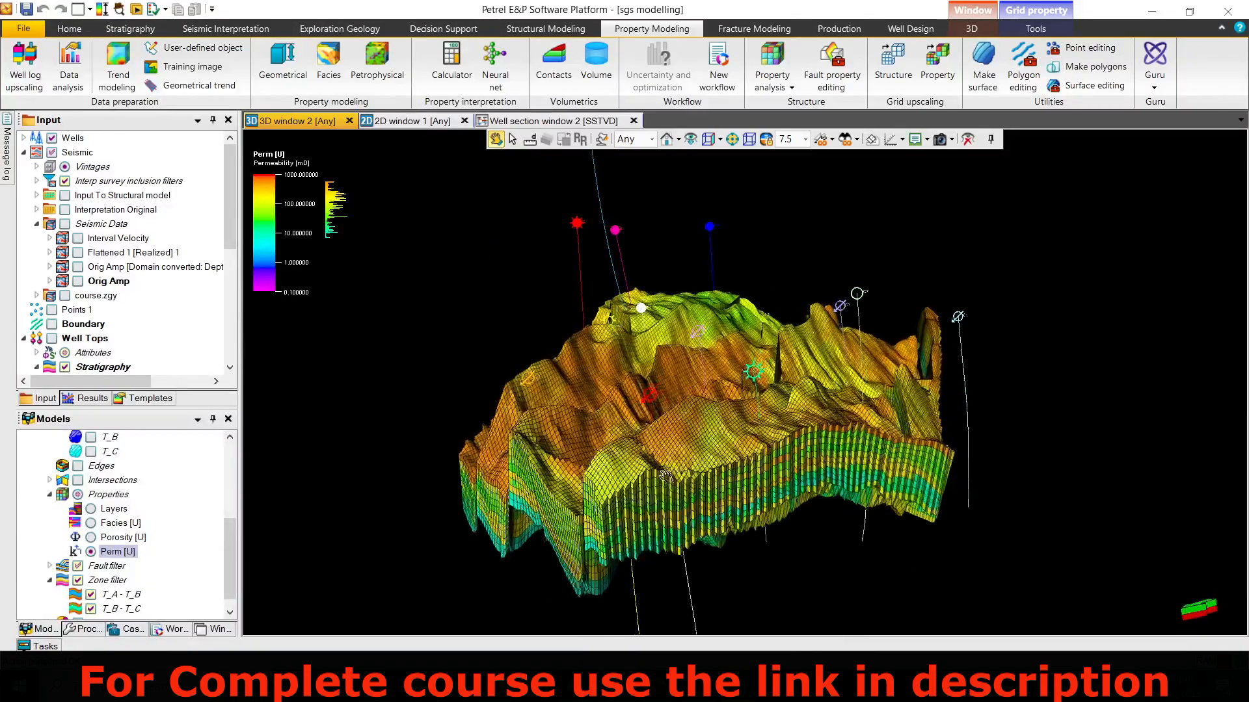